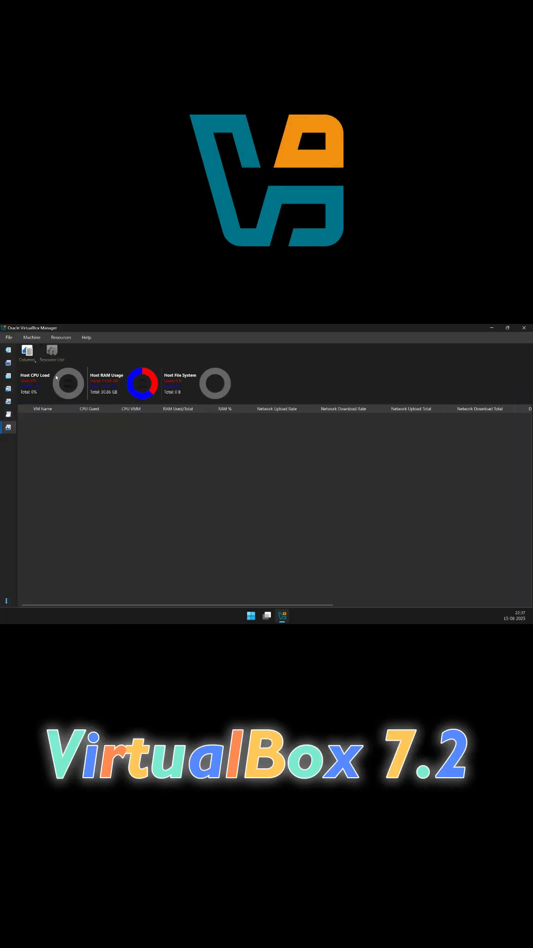
- Switch from the Resources view back to the Machines list showing Debian 13's details
{"action": "left_click", "coordinate": [9, 349]}
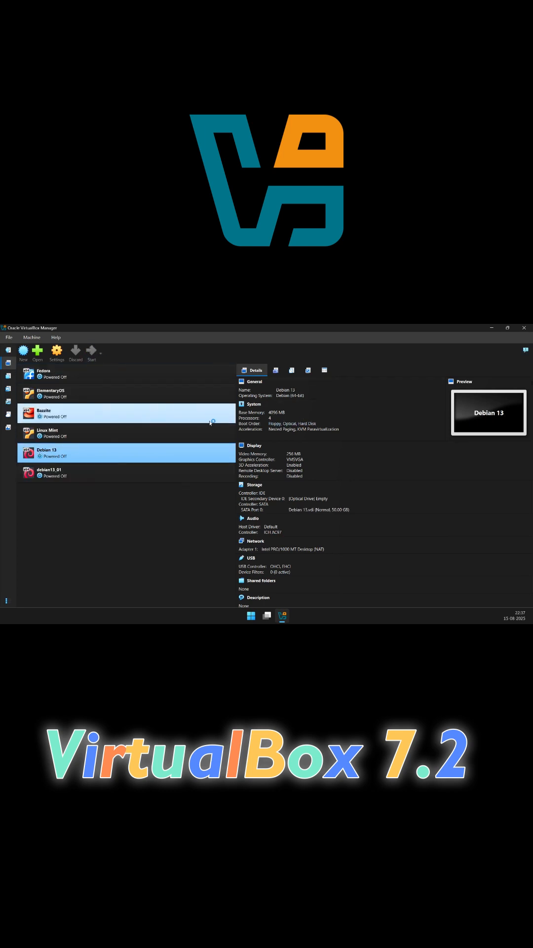
{"action": "left_click", "coordinate": [91, 353]}
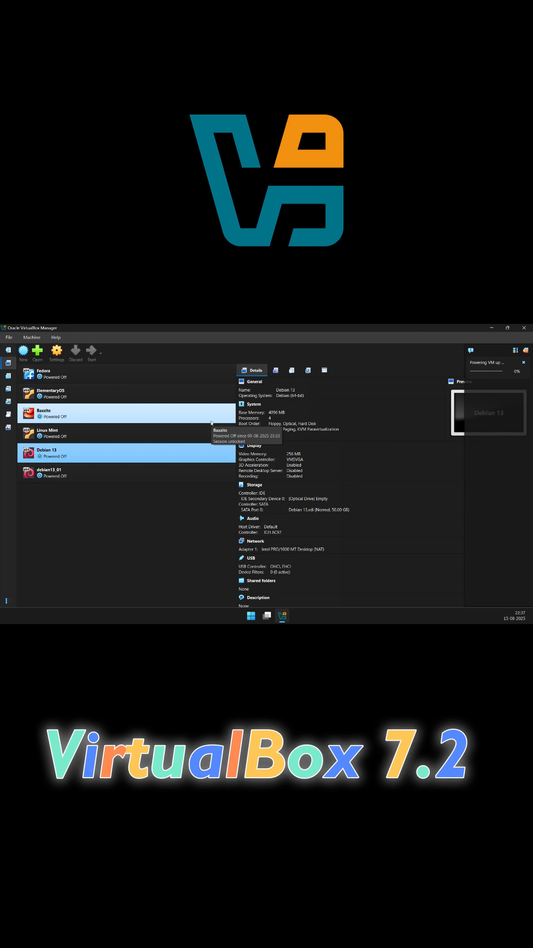
{"action": "left_click", "coordinate": [91, 352]}
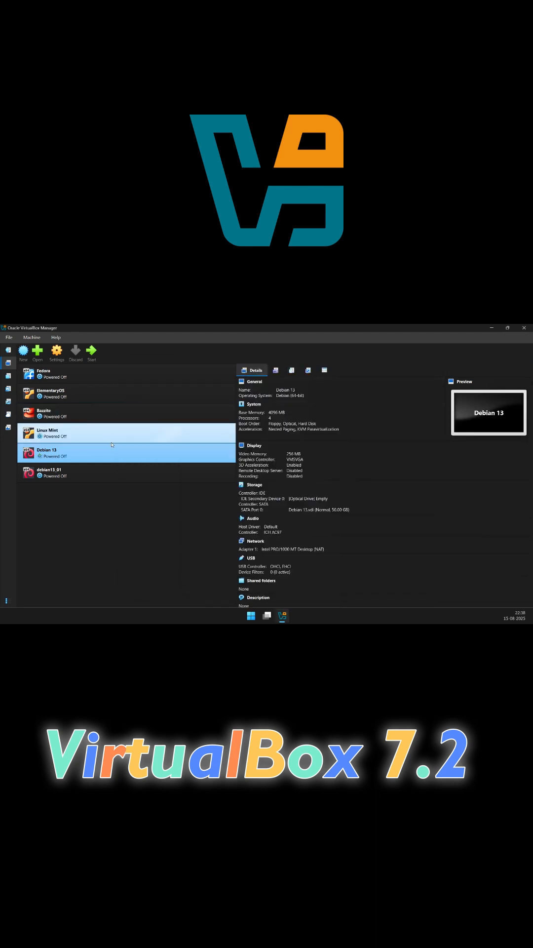
- Review Debian 13's System settings across the Motherboard, Acceleration and Processor pages
{"action": "left_click", "coordinate": [56, 350]}
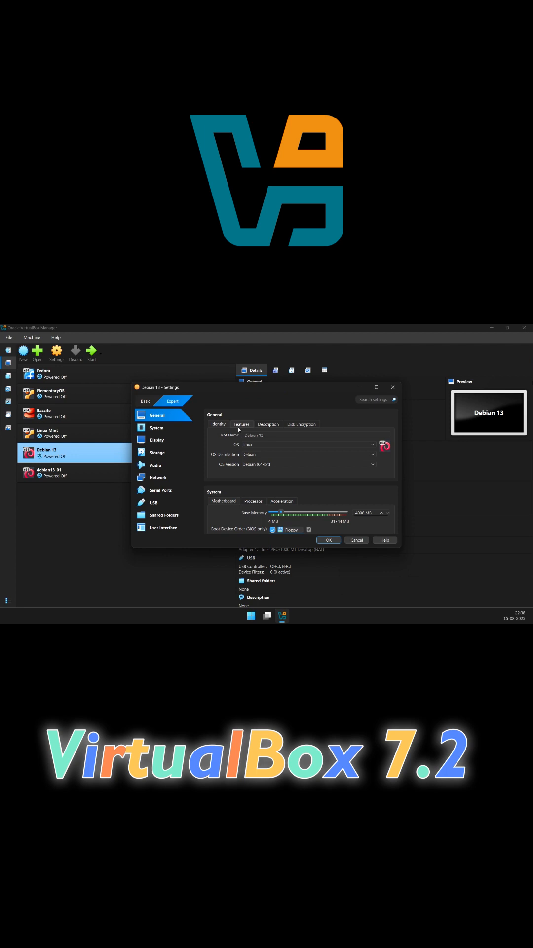
{"action": "left_click", "coordinate": [156, 428]}
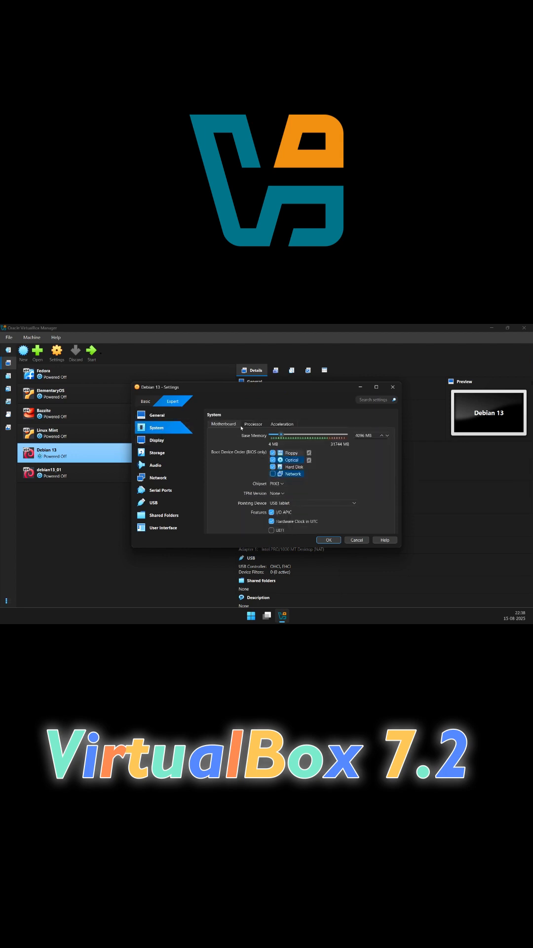
{"action": "left_click", "coordinate": [281, 423]}
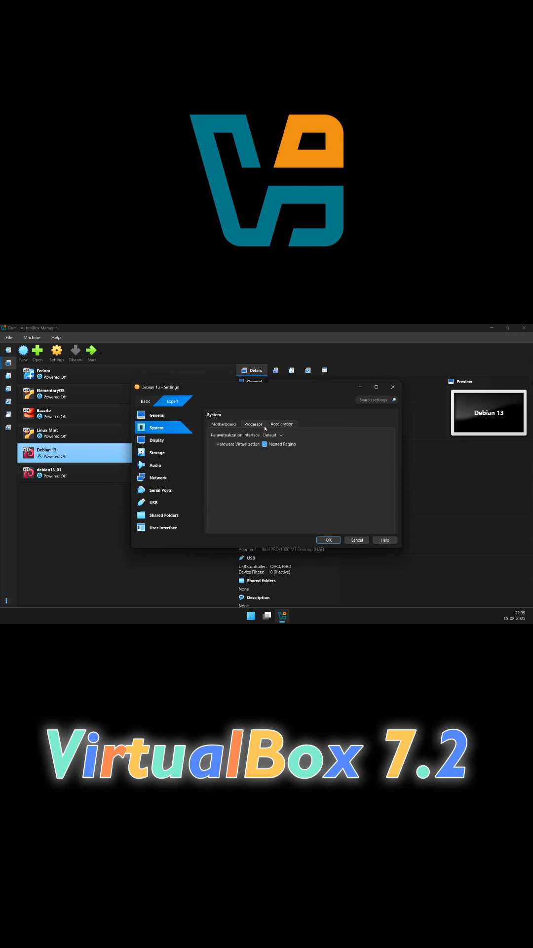
{"action": "left_click", "coordinate": [252, 423]}
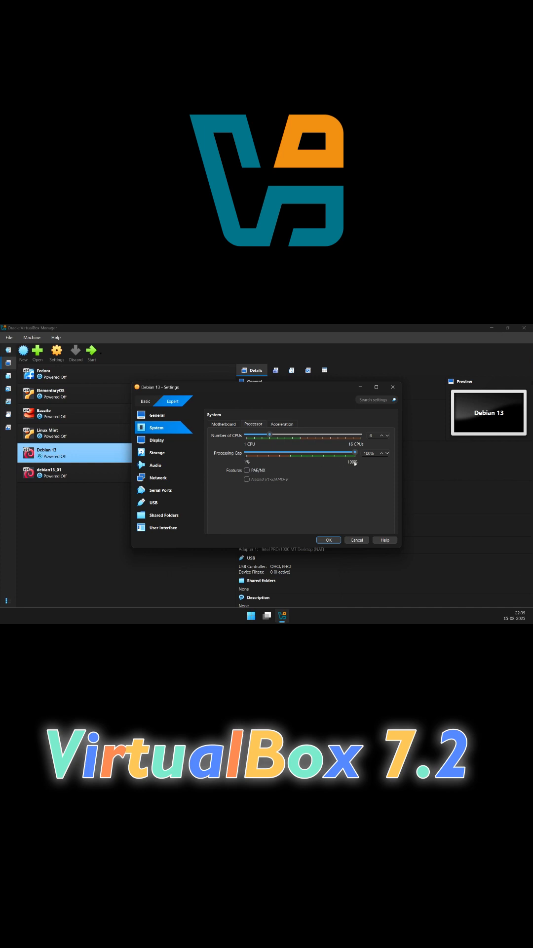
{"action": "left_click", "coordinate": [223, 423]}
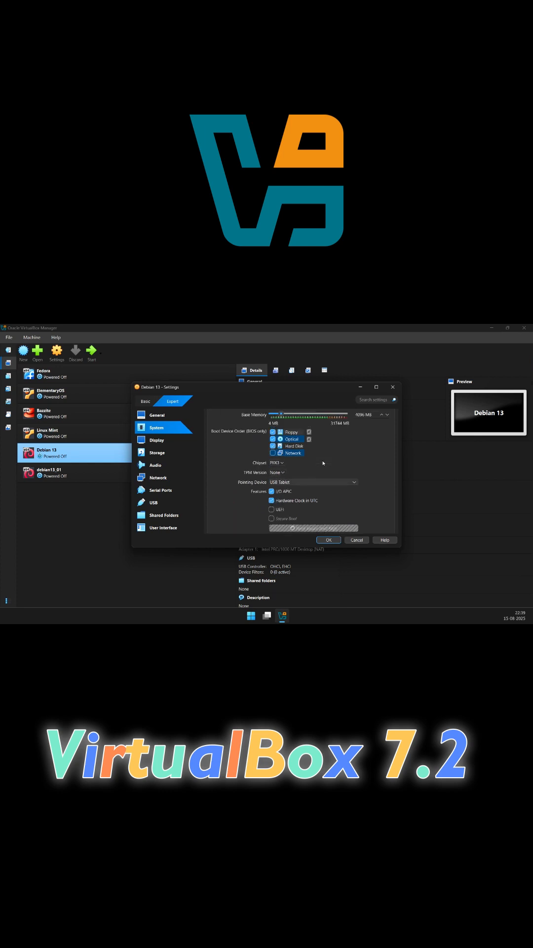
- Move to Debian 13's Display settings page
{"action": "left_click", "coordinate": [157, 439]}
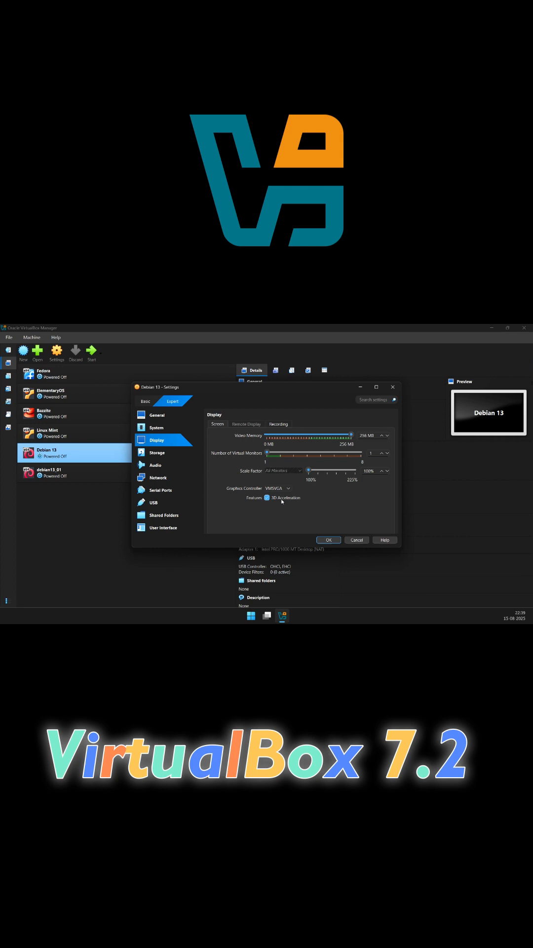
- Keep VMSVGA as the graphics controller and move to the Audio settings page
{"action": "left_click", "coordinate": [278, 487]}
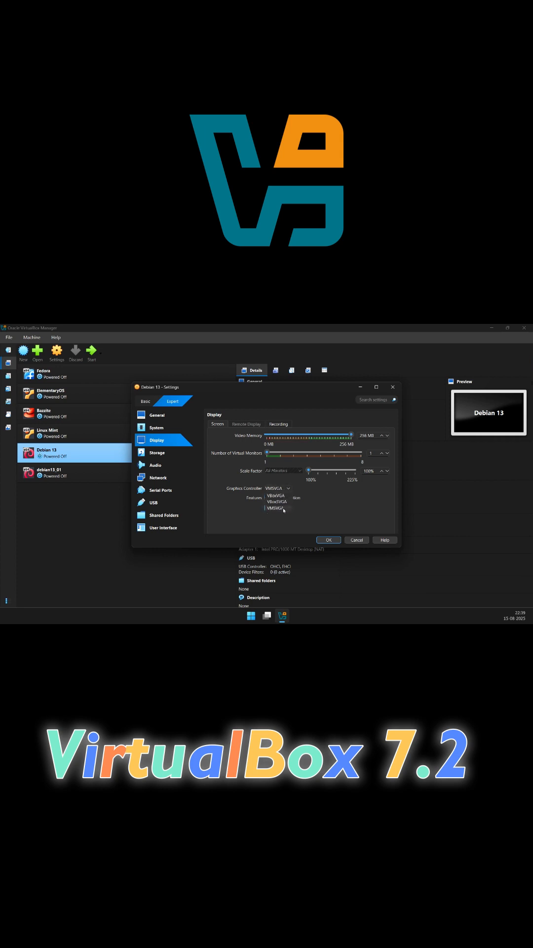
{"action": "left_click", "coordinate": [276, 508]}
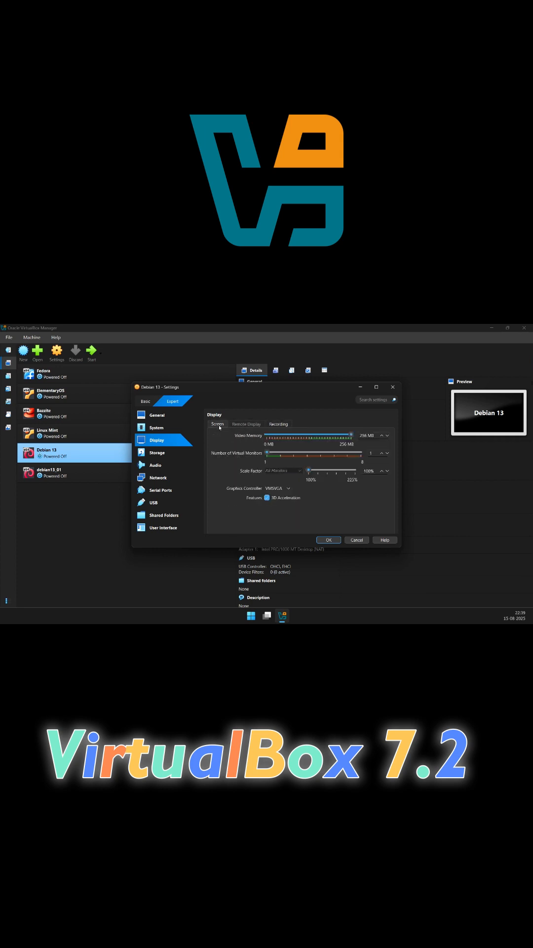
{"action": "left_click", "coordinate": [155, 464]}
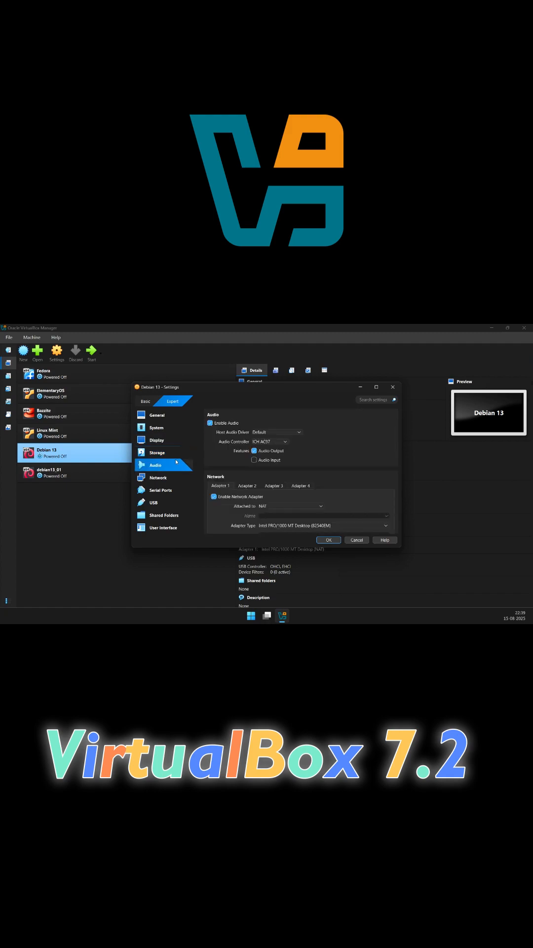